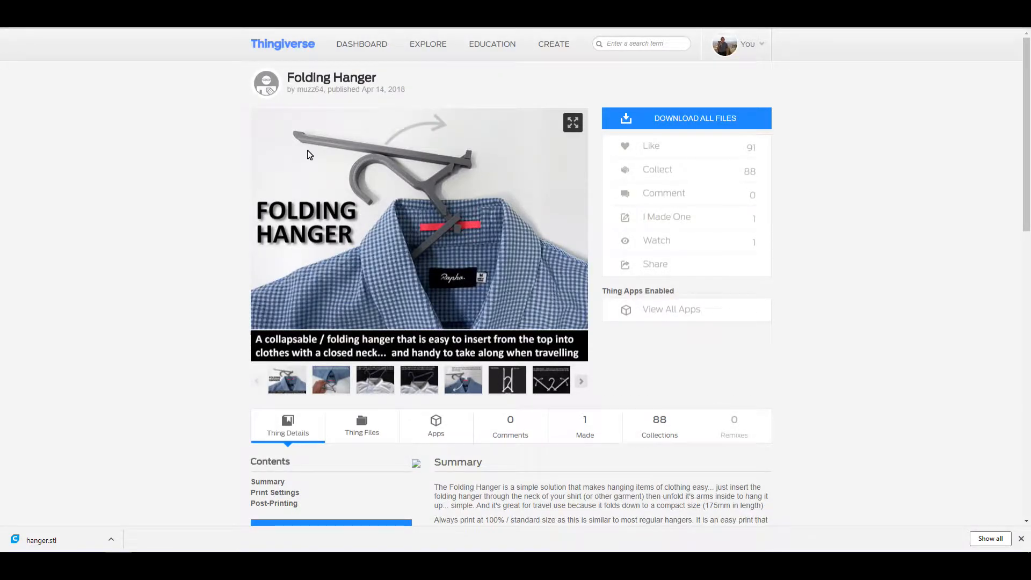
mouse_move(301, 99)
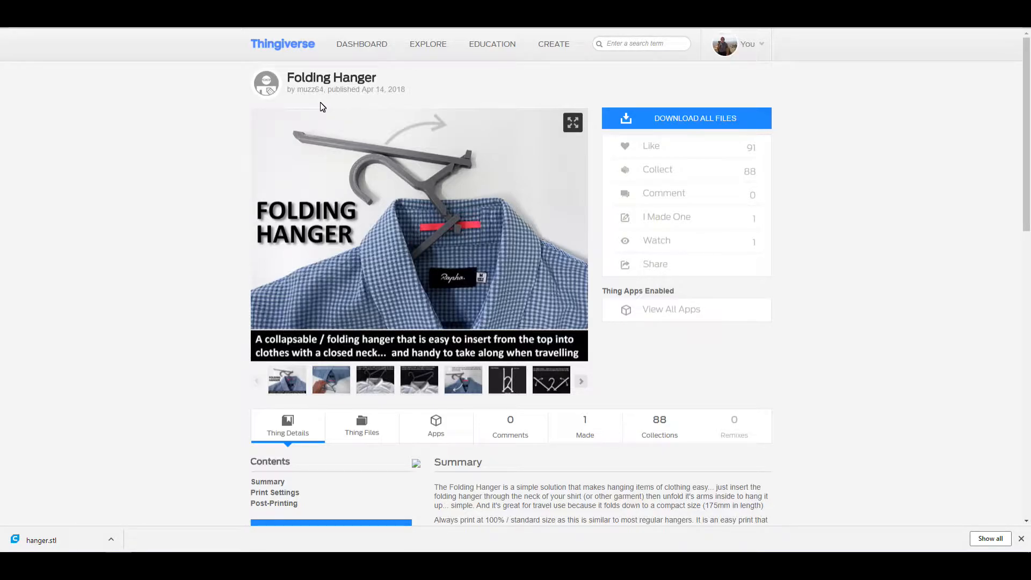
mouse_move(329, 207)
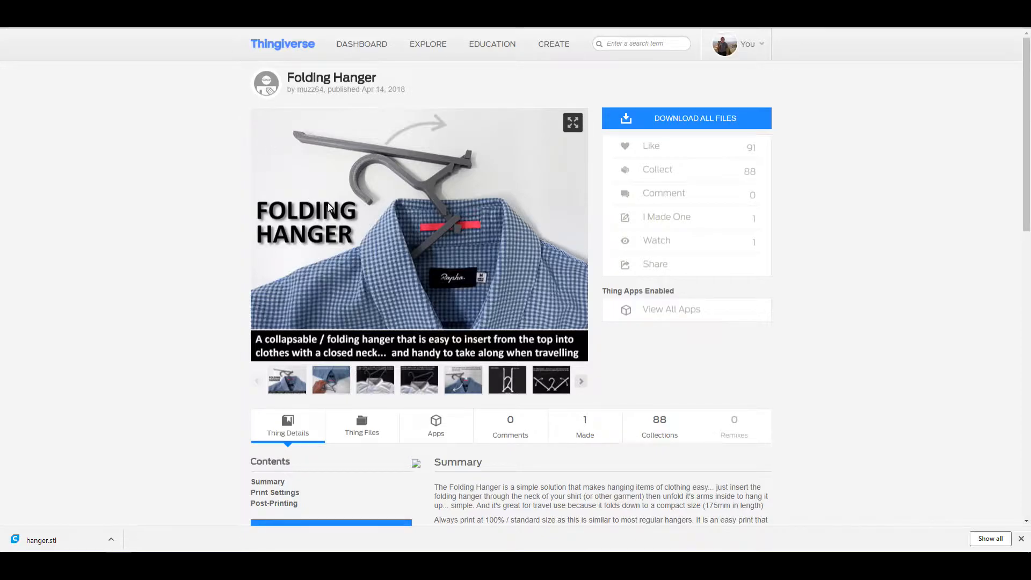
mouse_move(441, 226)
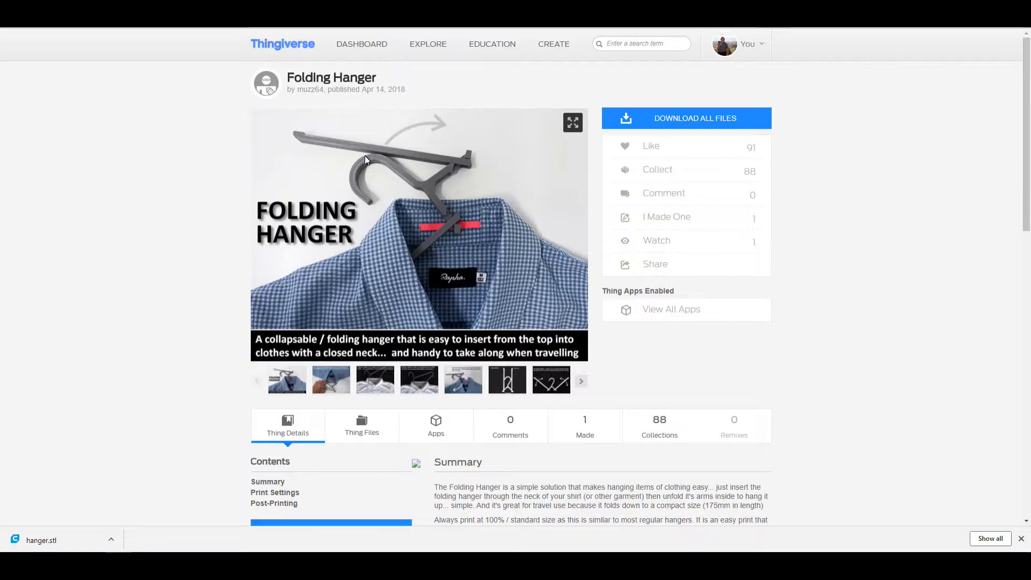
mouse_move(433, 170)
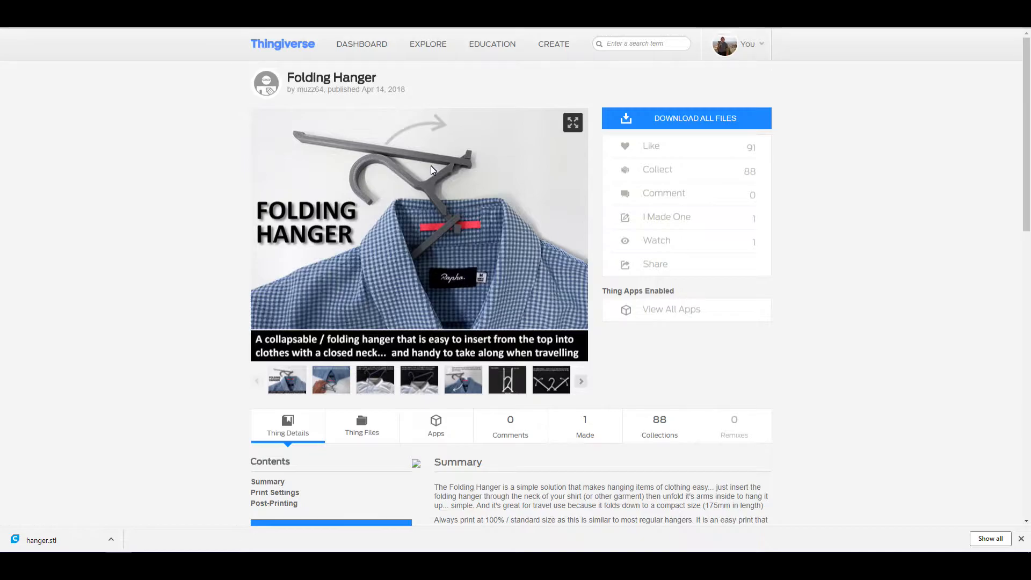
mouse_move(408, 186)
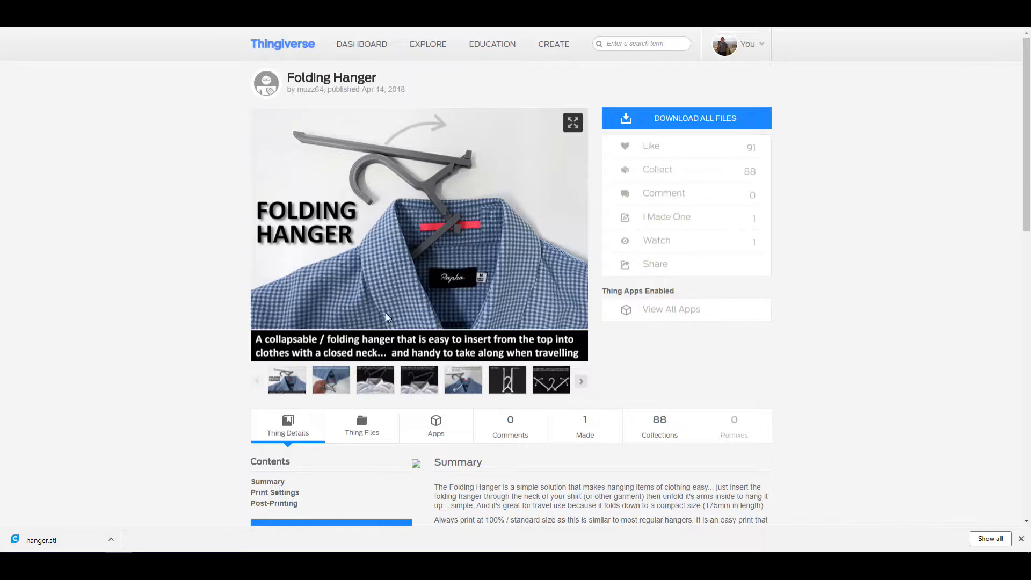
Review the Folding Hanger details on Thingiverse, then bring up Ultimaker Cura's empty build plate
scroll(down, 3)
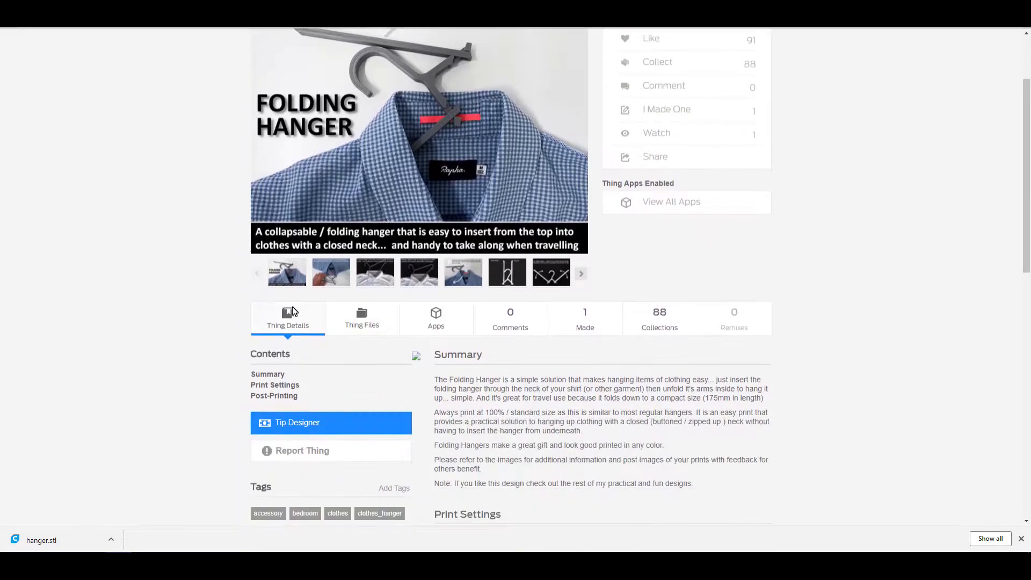
click(362, 319)
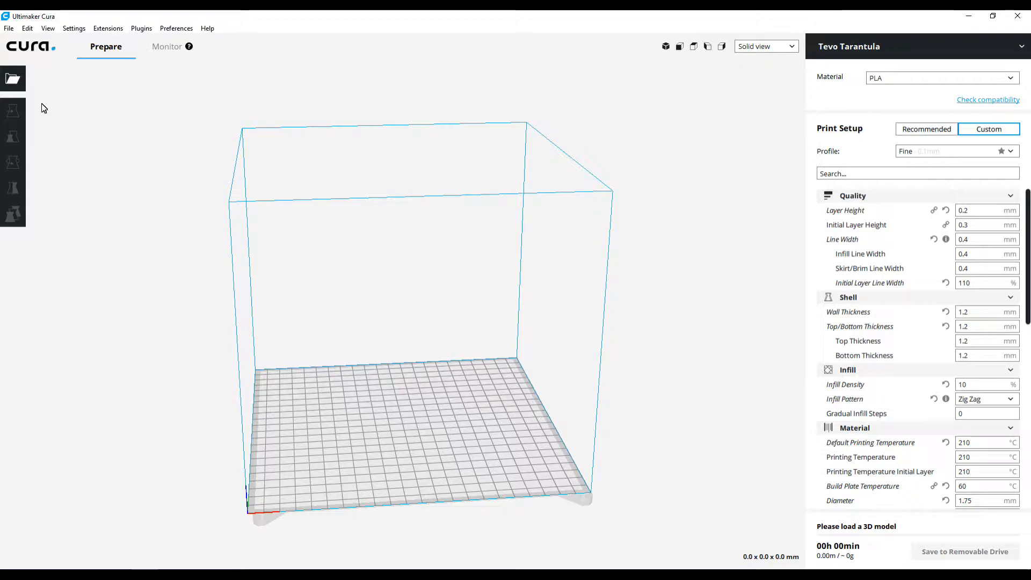
Load the hanger model from Downloads onto the build plate (about 3h 28min, 32 g)
click(12, 79)
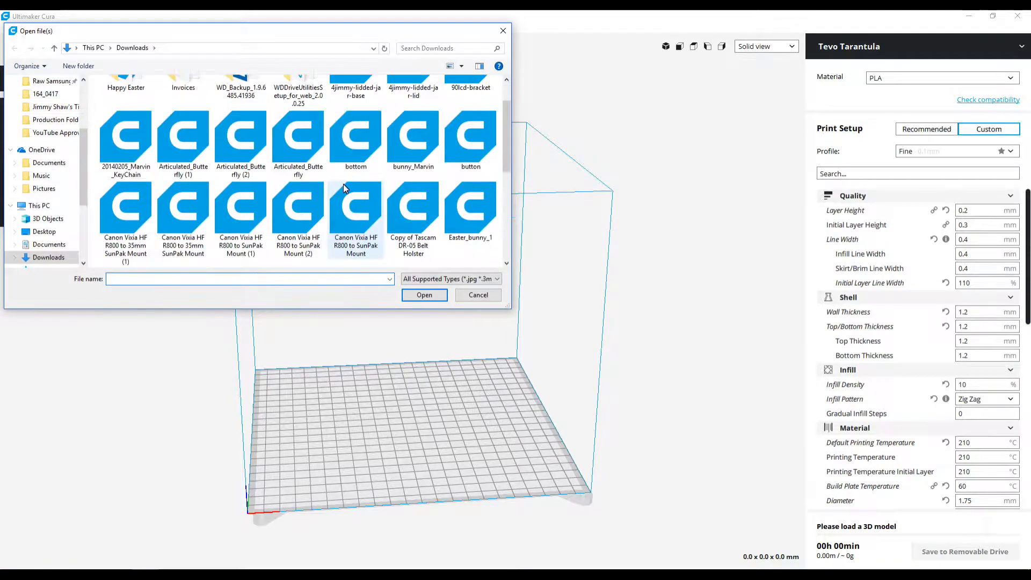
scroll(down, 3)
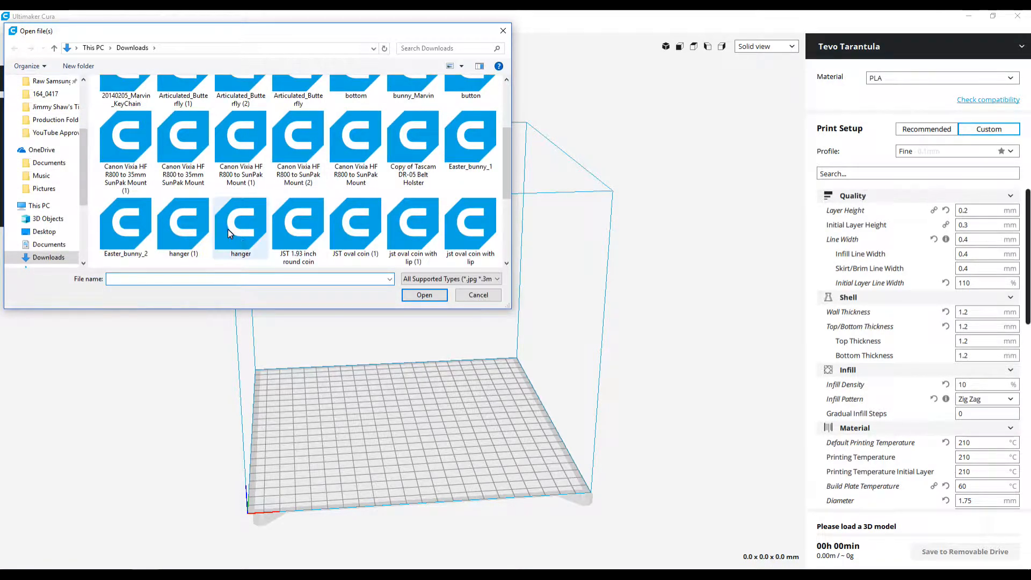
double_click(241, 228)
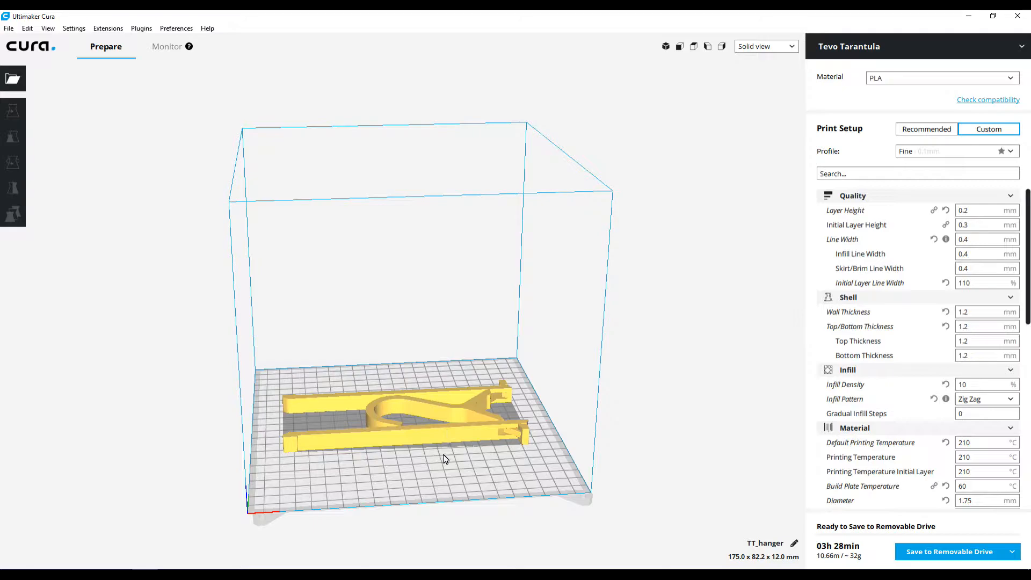
mouse_move(428, 422)
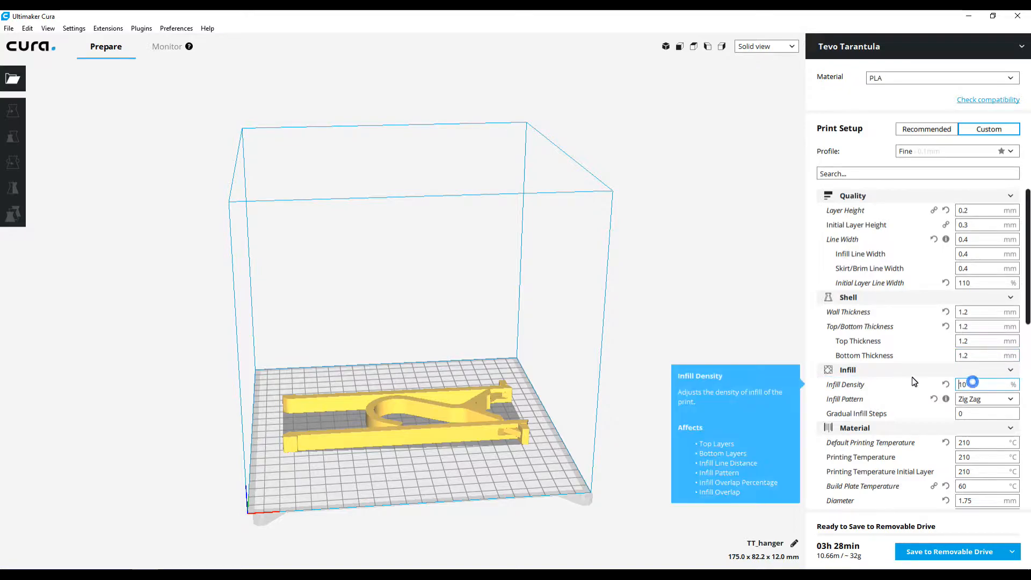
Set Infill Density to 30% and save the re-sliced hanger (about 4h 04min, 36 g) to the removable drive
click(980, 385)
text(30)
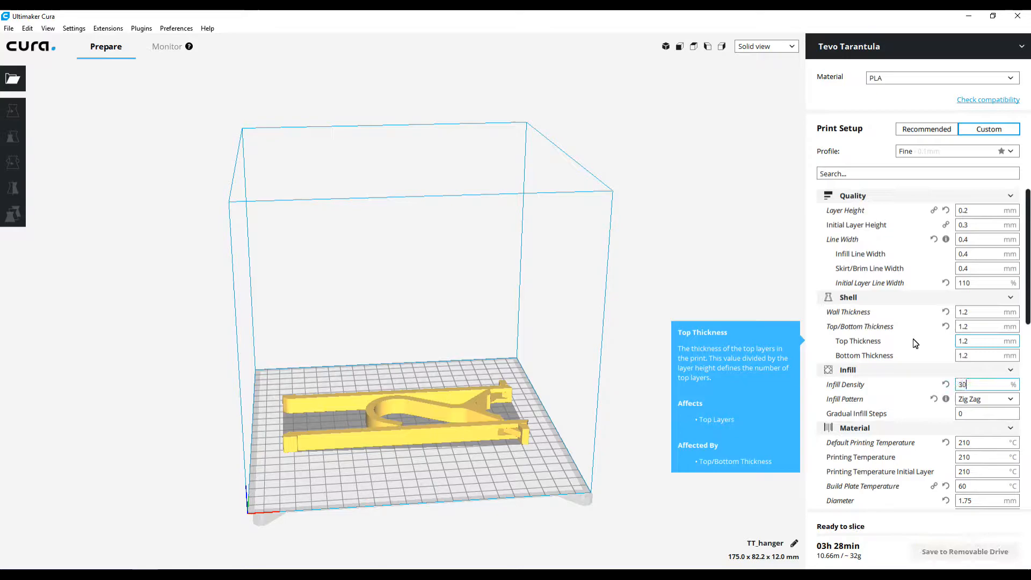
mouse_move(981, 400)
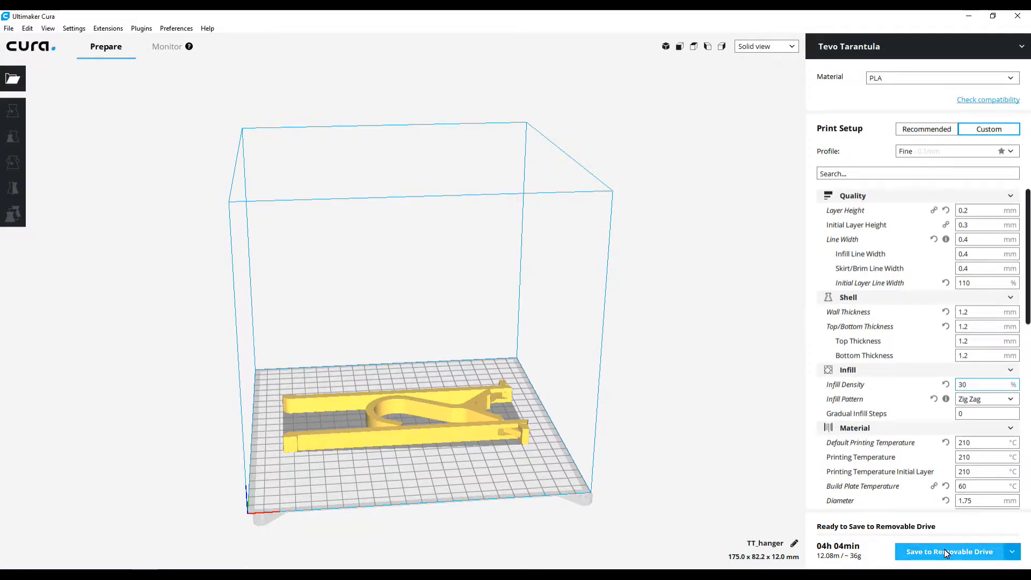
click(949, 552)
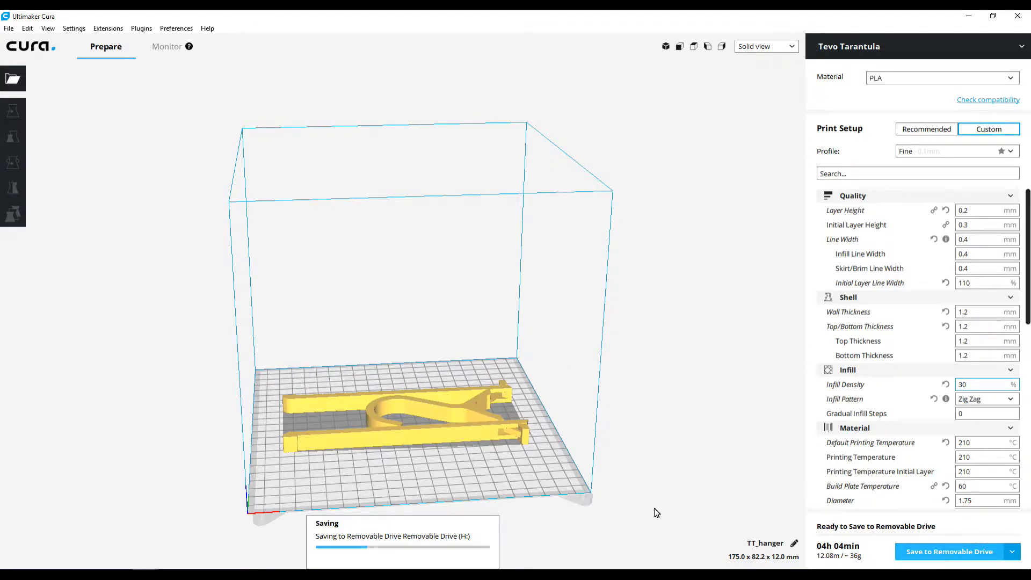